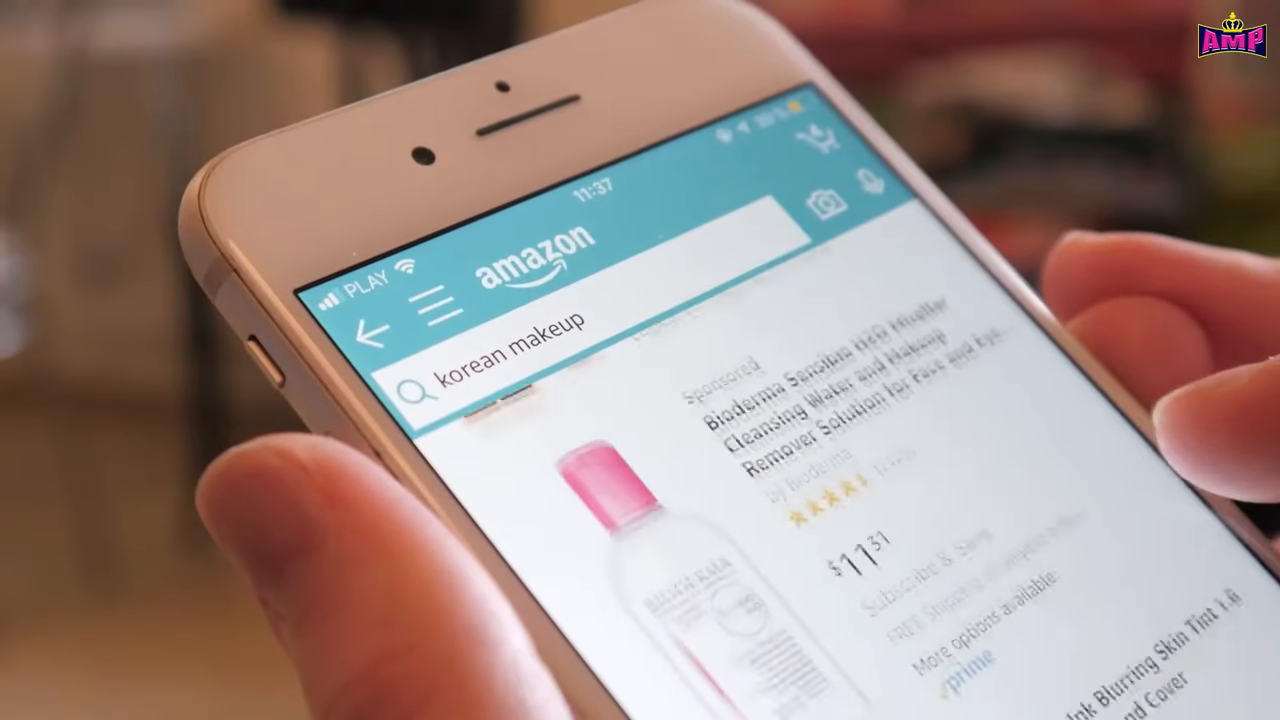
scroll("down", 3)
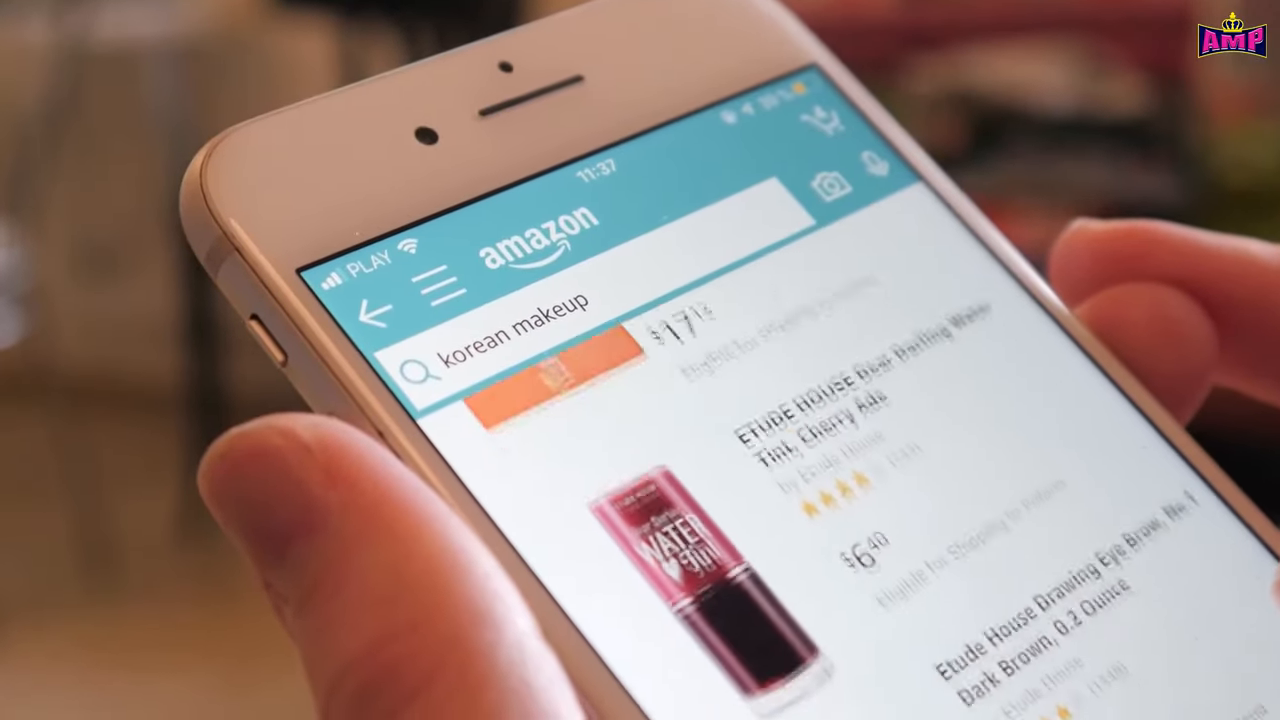